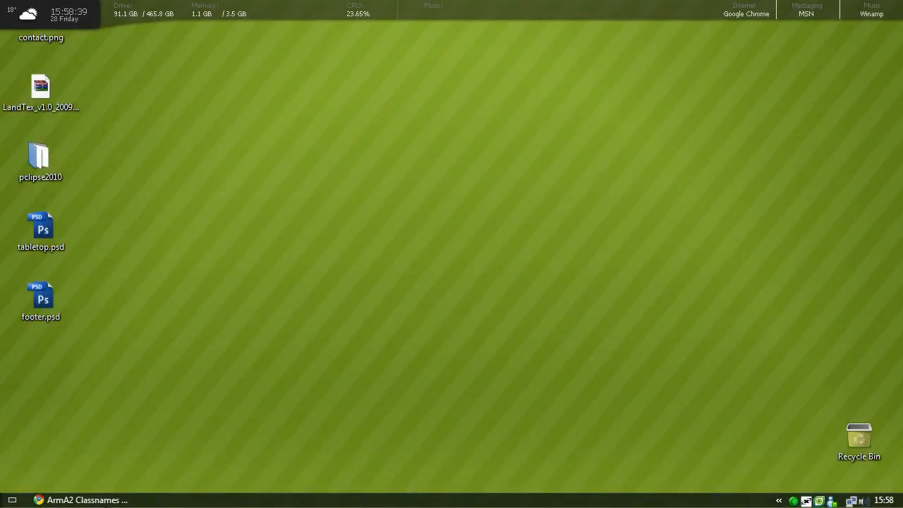
# Step: Restore the Chrome window showing the ArmA2 Classnames forum thread
pyautogui.click(88, 499)
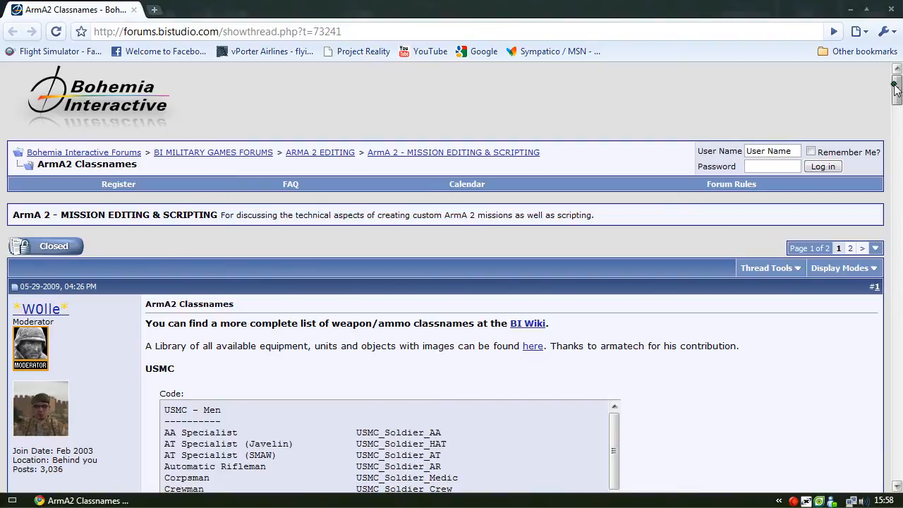
# Step: Scroll the thread down to the USMC - Men classnames code block
pyautogui.scroll(-3)
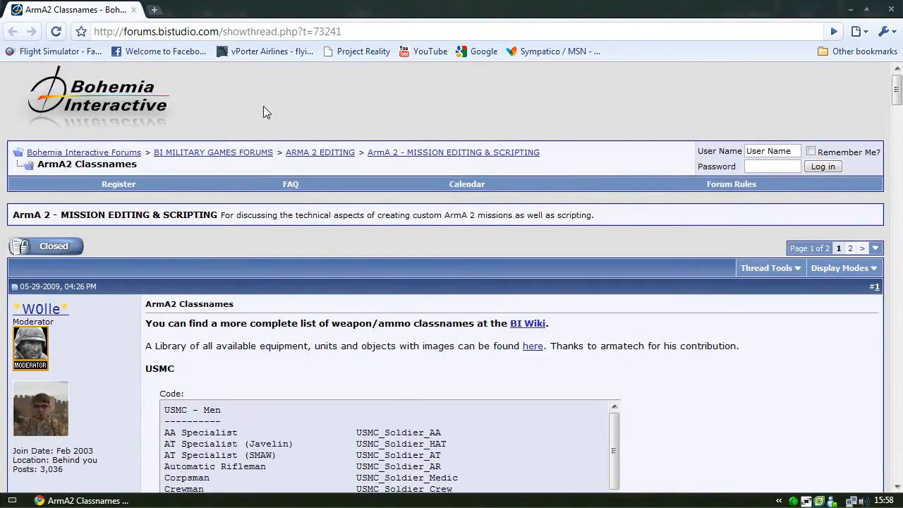
pyautogui.moveTo(275, 99)
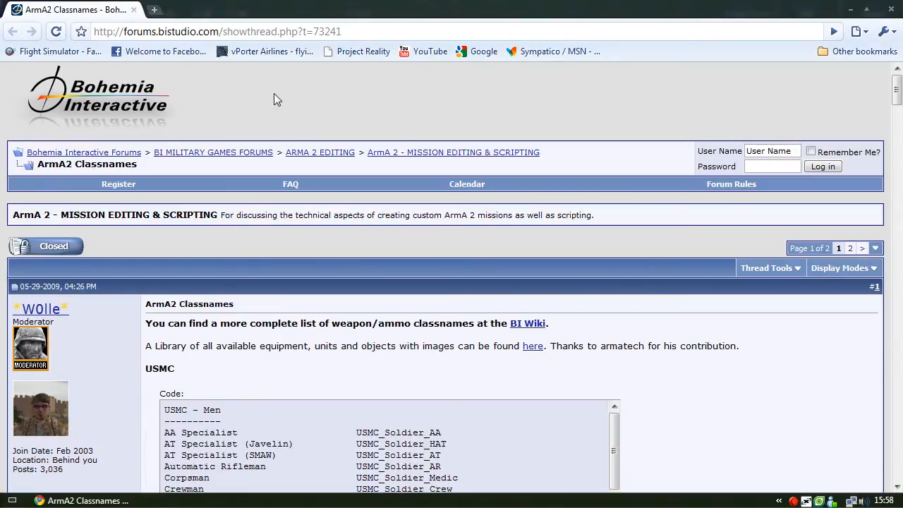
pyautogui.scroll(-3)
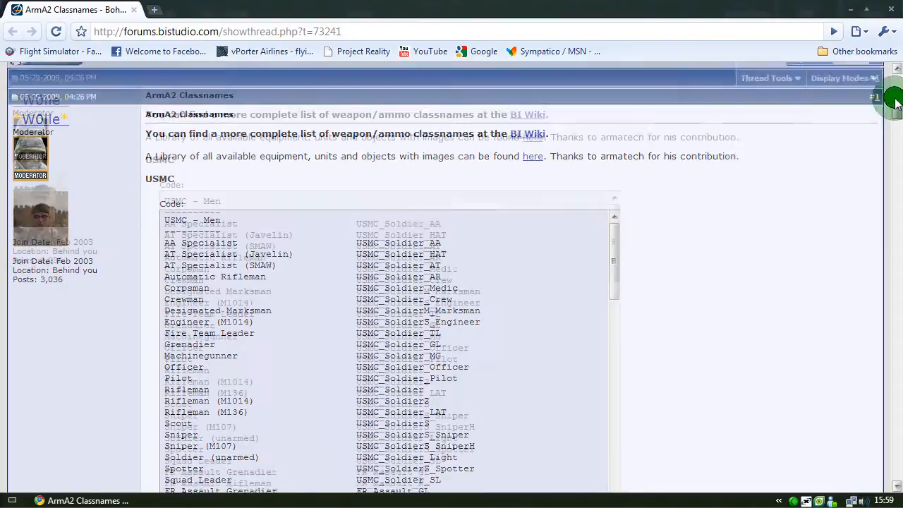
# Step: Scroll down the thread to the Weapons post
pyautogui.scroll(-3)
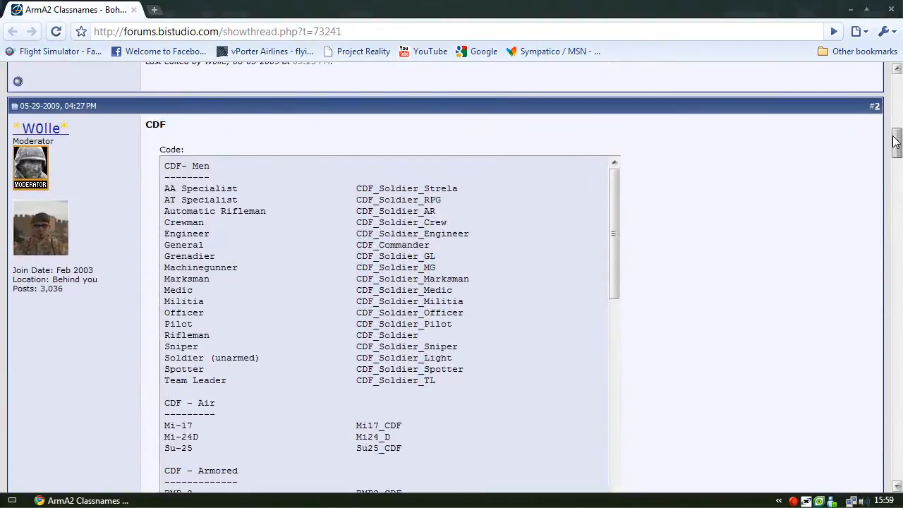
pyautogui.scroll(-3)
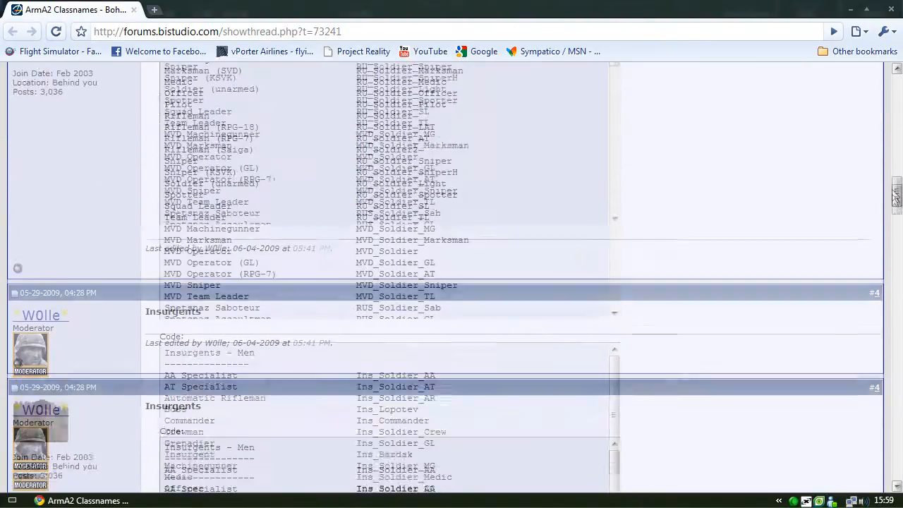
pyautogui.scroll(-3)
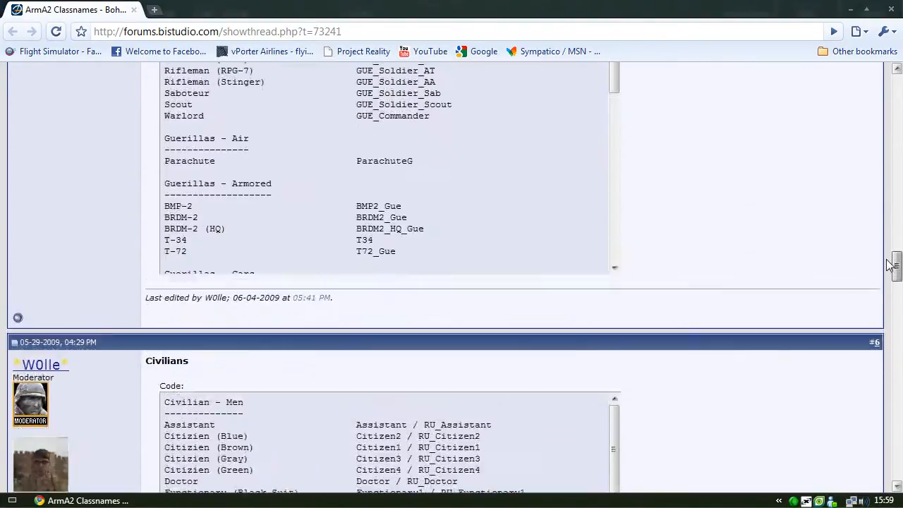
pyautogui.scroll(-3)
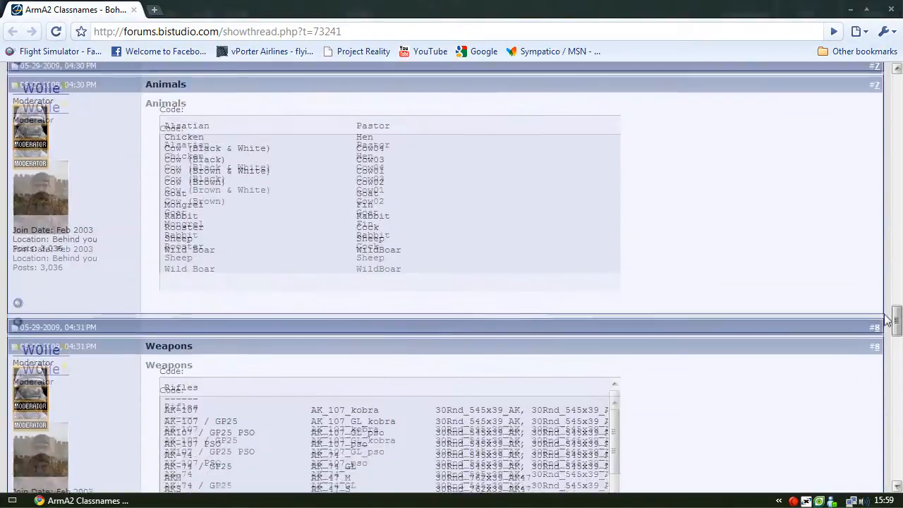
pyautogui.scroll(-3)
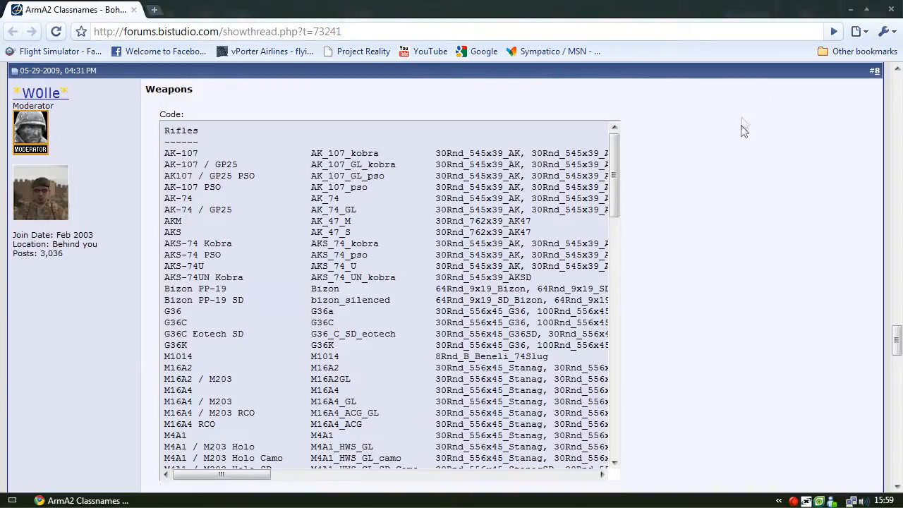
pyautogui.moveTo(717, 178)
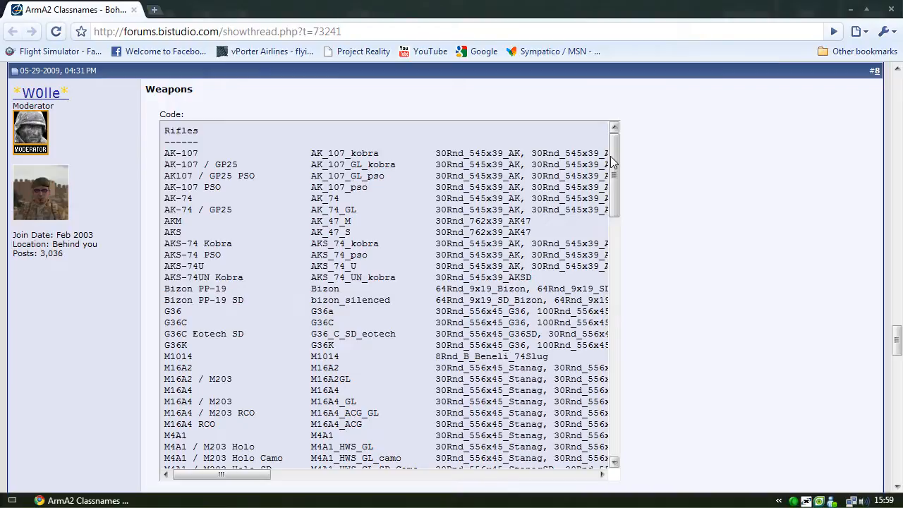
# Step: Scroll the Weapons code box past rifles and machineguns to sniper rifles and pistols
pyautogui.scroll(-3)
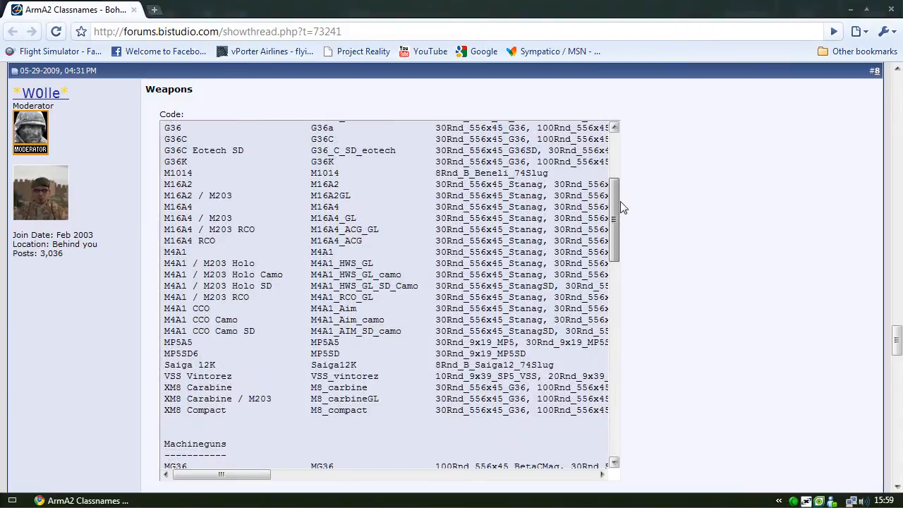
pyautogui.scroll(-3)
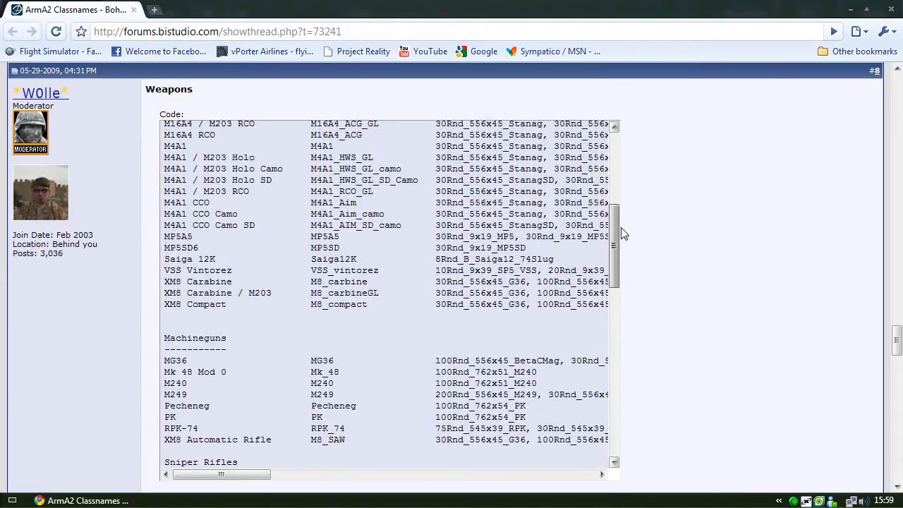
pyautogui.scroll(-3)
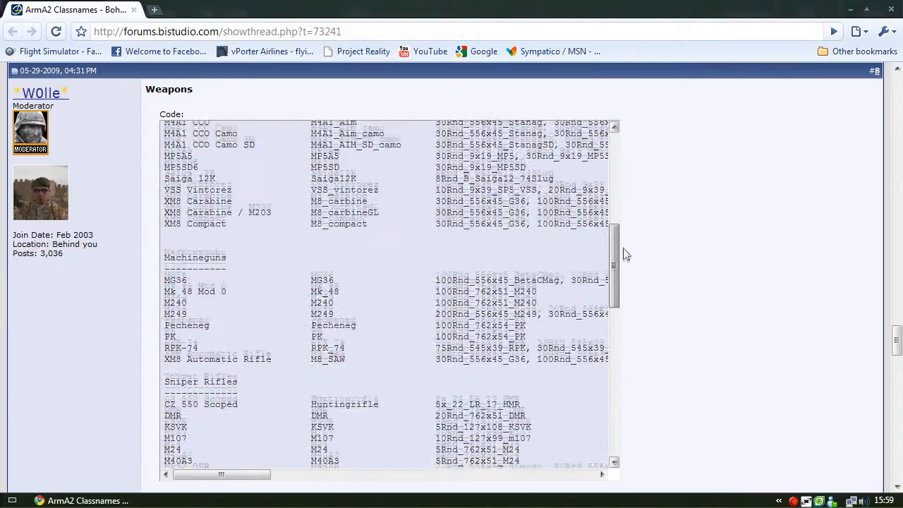
pyautogui.scroll(-3)
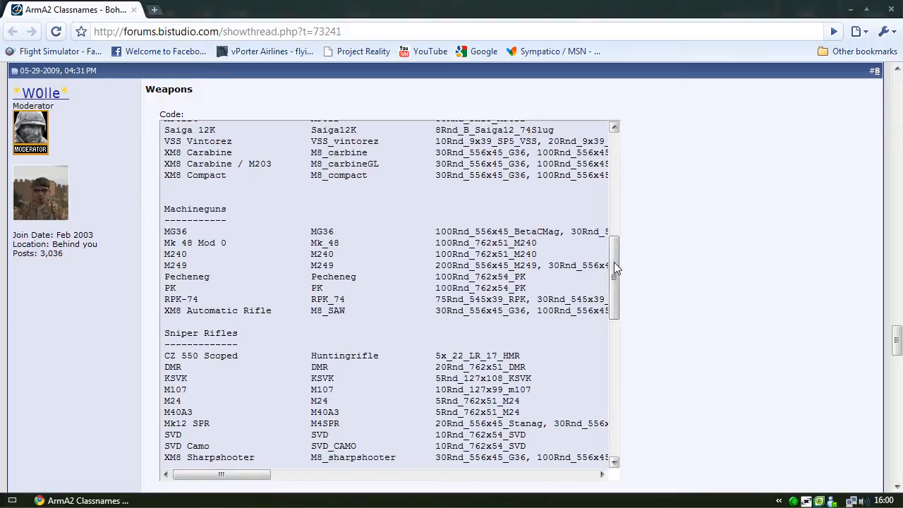
pyautogui.scroll(-3)
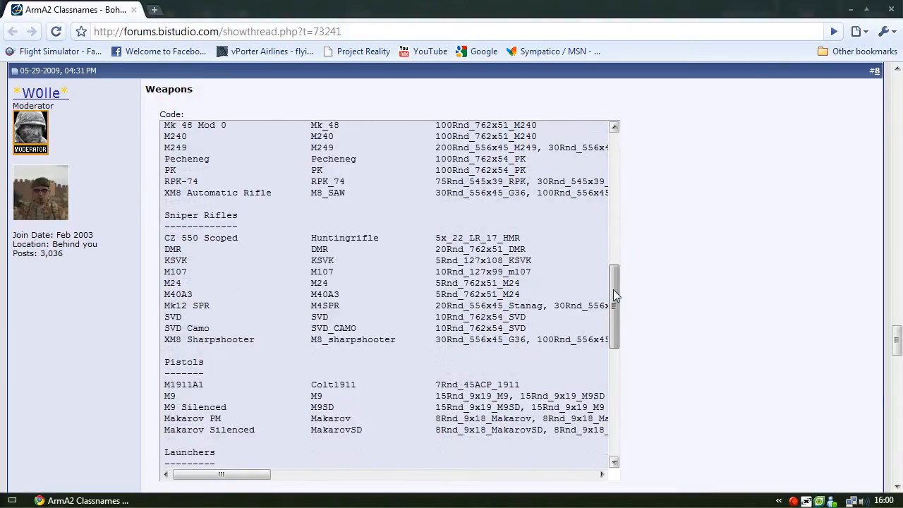
# Step: Scroll the Weapons code box to the Launchers section and read the Javelin entries
pyautogui.scroll(-3)
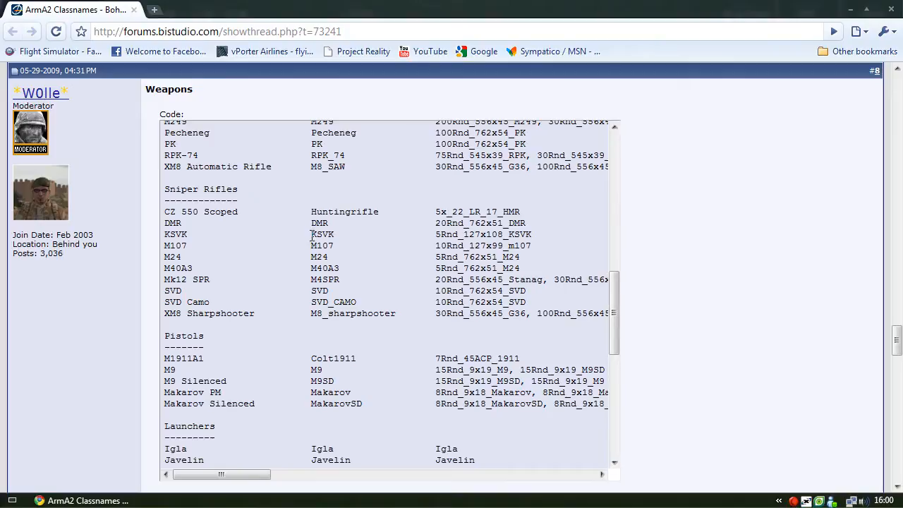
pyautogui.moveTo(312, 234)
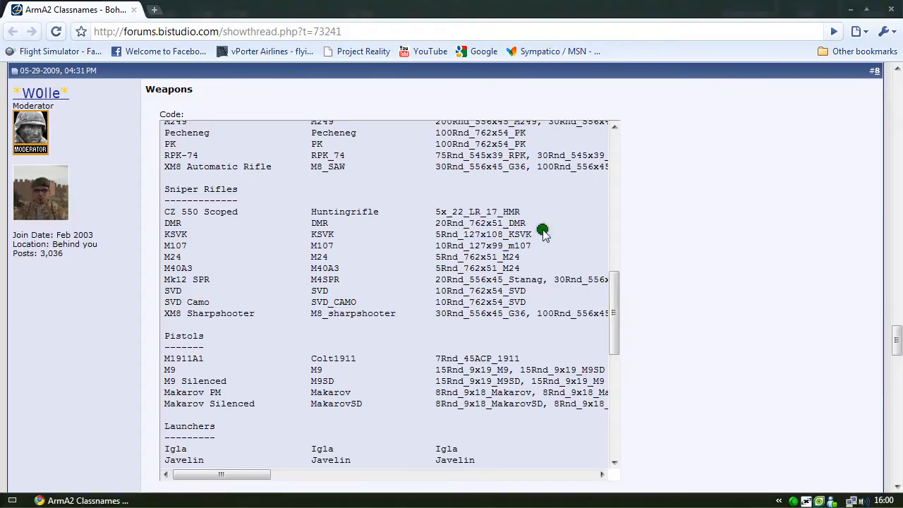
pyautogui.scroll(-3)
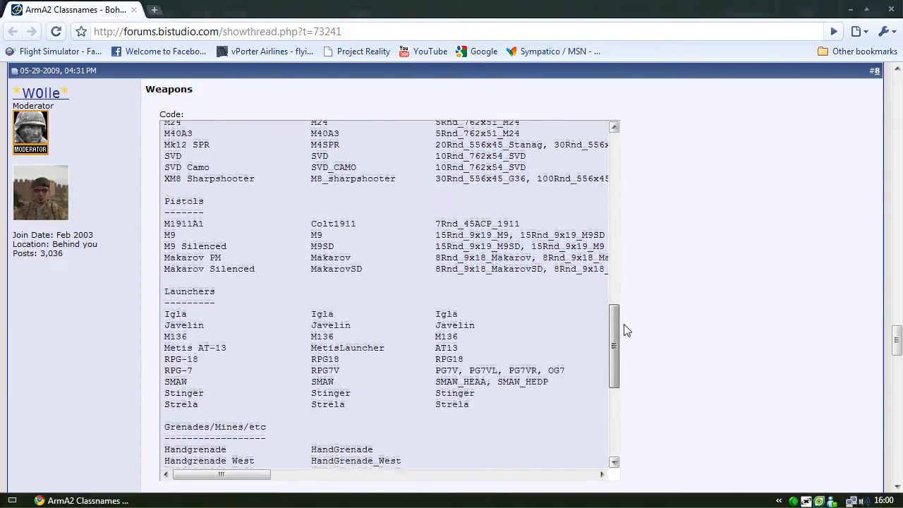
pyautogui.scroll(-3)
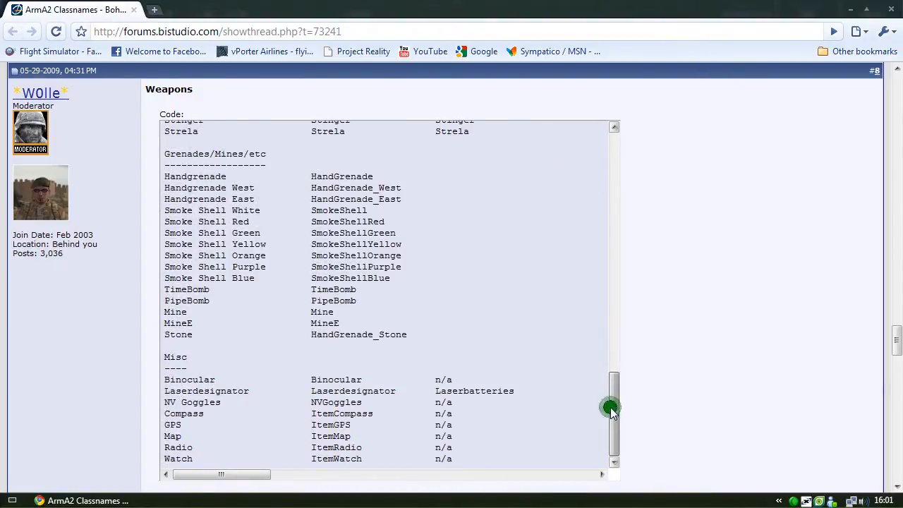
pyautogui.moveTo(613, 412)
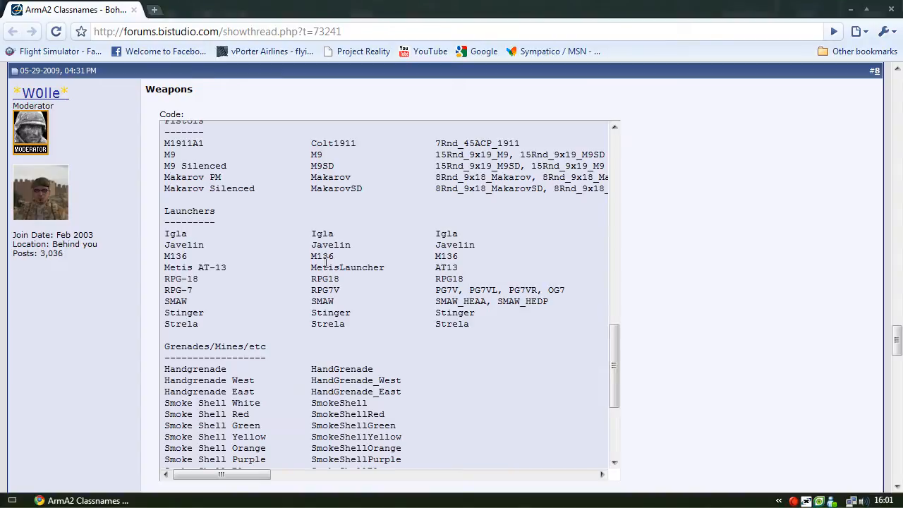
pyautogui.moveTo(613, 274)
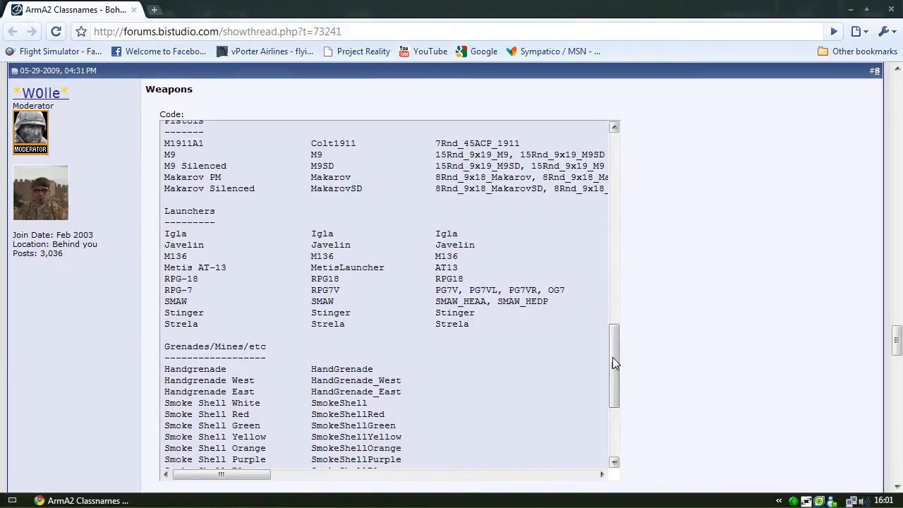
pyautogui.scroll(3)
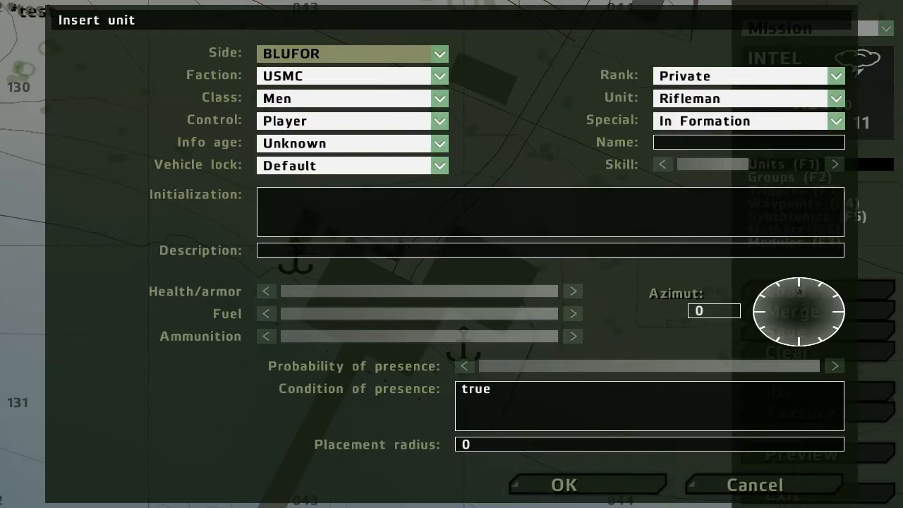
# Step: Choose Rifleman (M1014) as the BLUFOR USMC player unit and confirm the dialog
pyautogui.click(835, 98)
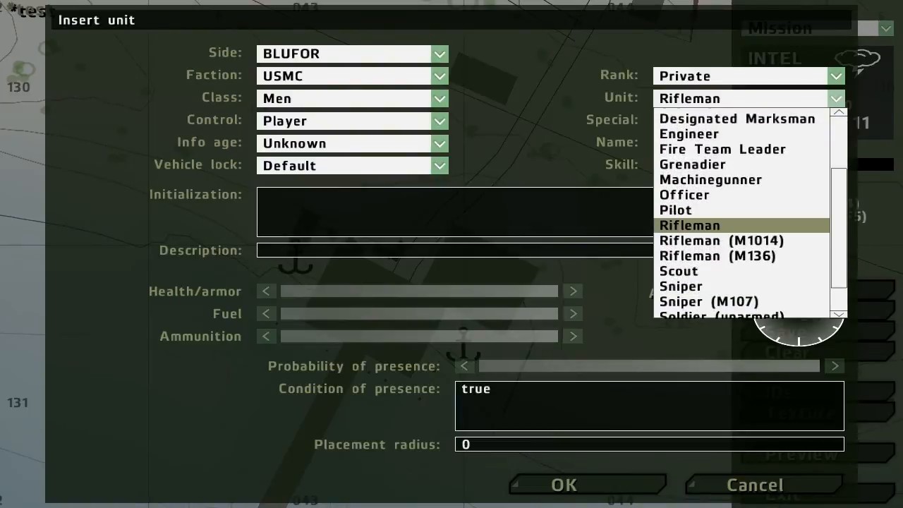
pyautogui.click(719, 240)
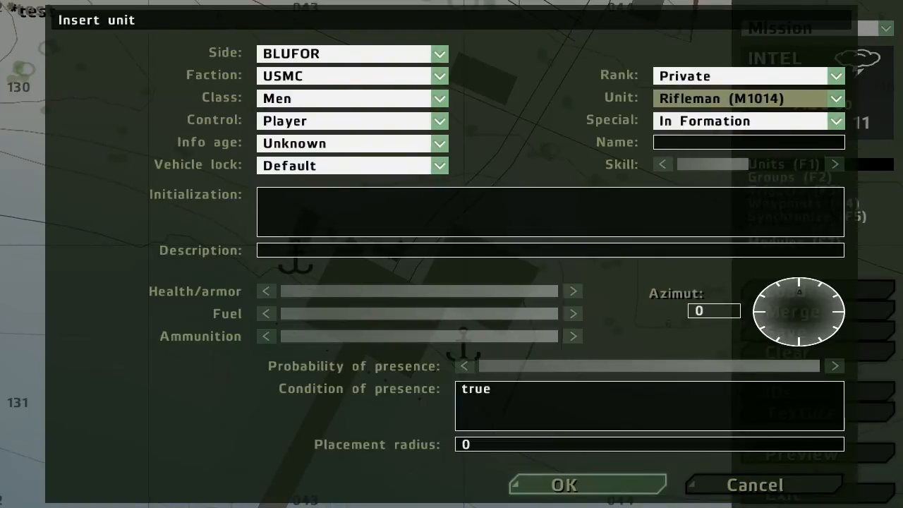
pyautogui.click(562, 486)
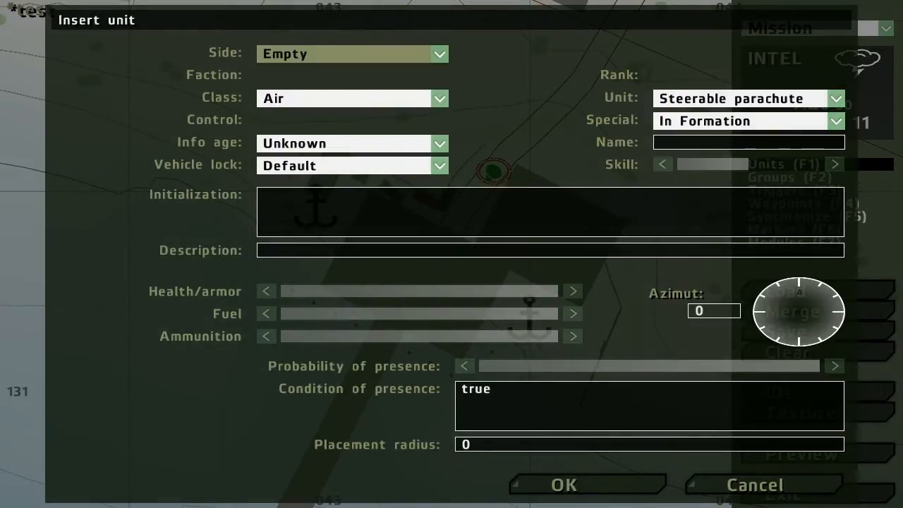
# Step: Choose UH-1Y [USMC] from the empty Air units and place it at the harbour pier
pyautogui.click(836, 99)
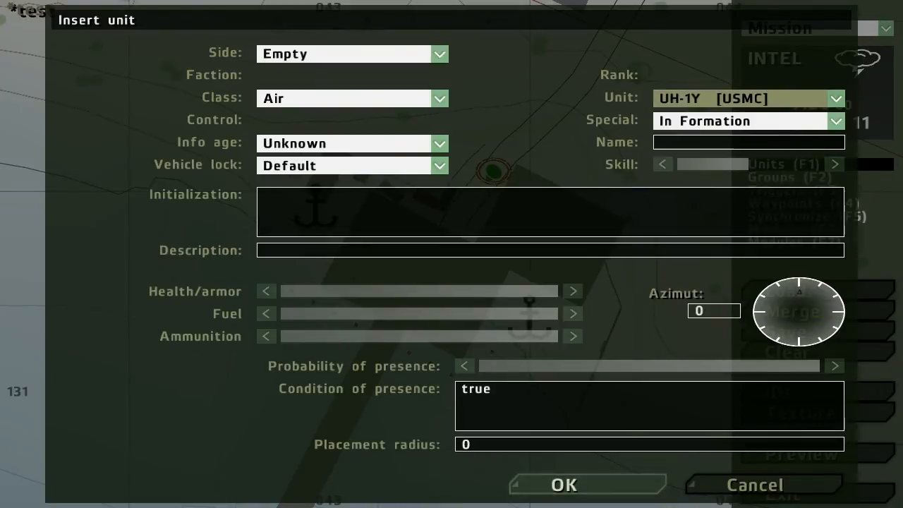
pyautogui.click(561, 485)
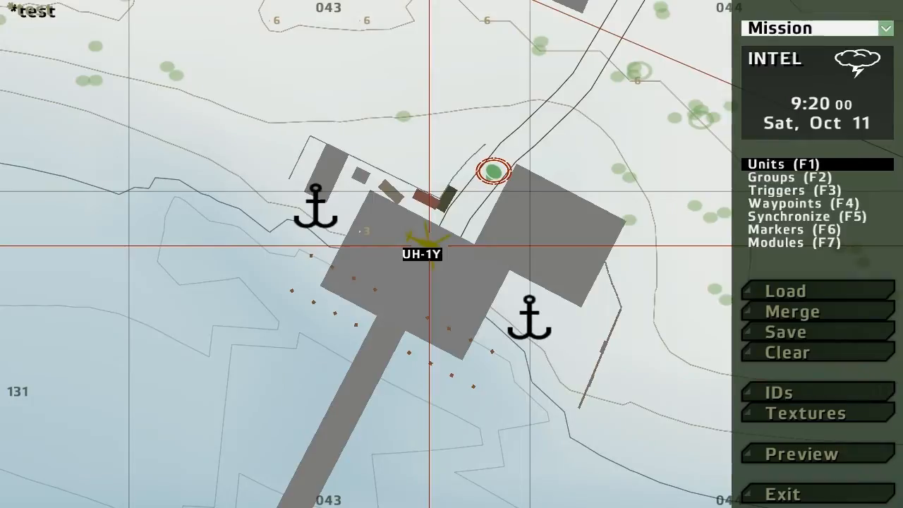
# Step: Enter this addWeaponCargo ["Javelin", 2]; in the UH-1Y's Initialization field
pyautogui.doubleClick(424, 239)
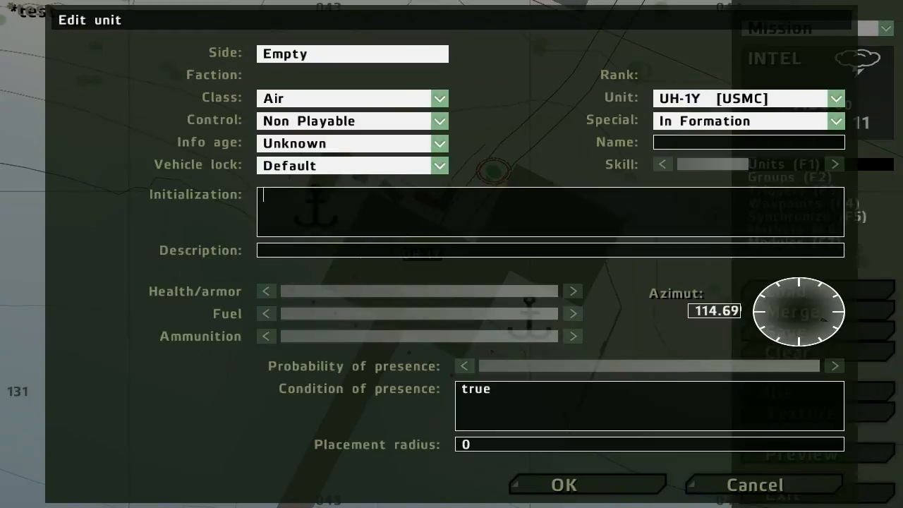
pyautogui.write('this')
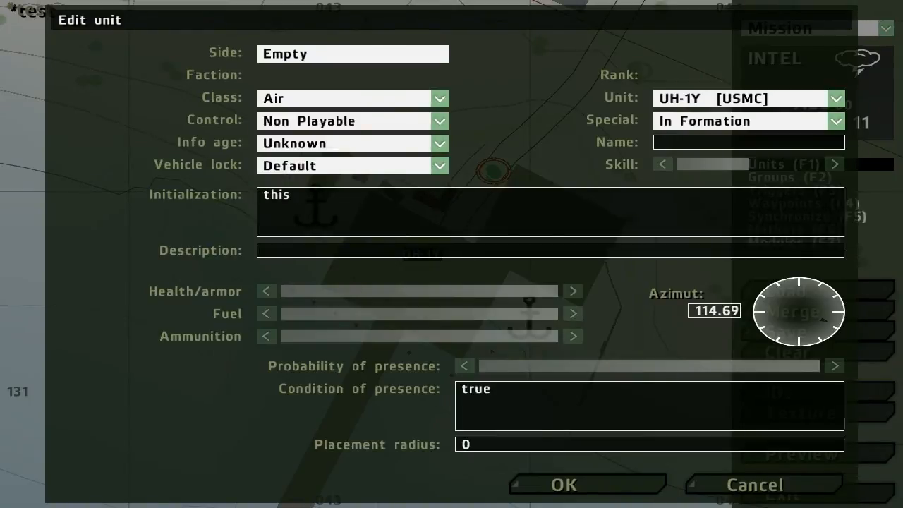
pyautogui.write('add')
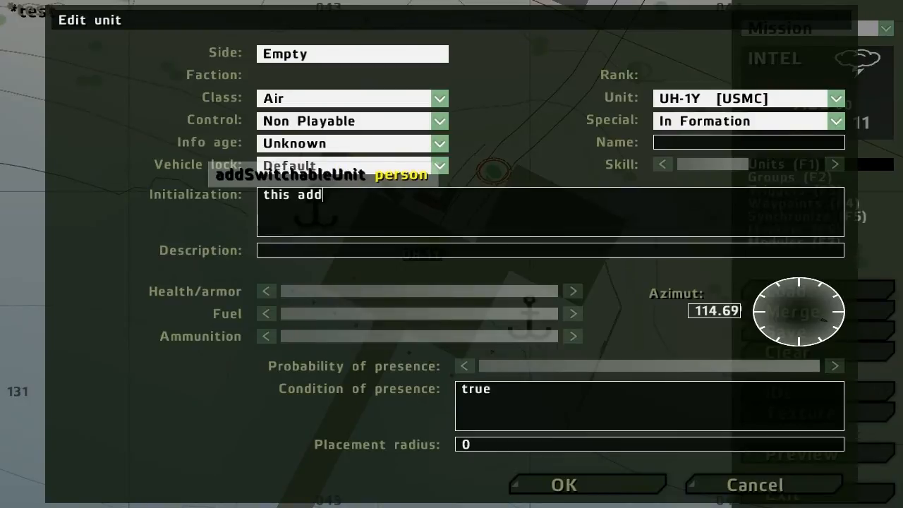
pyautogui.write('Weapon')
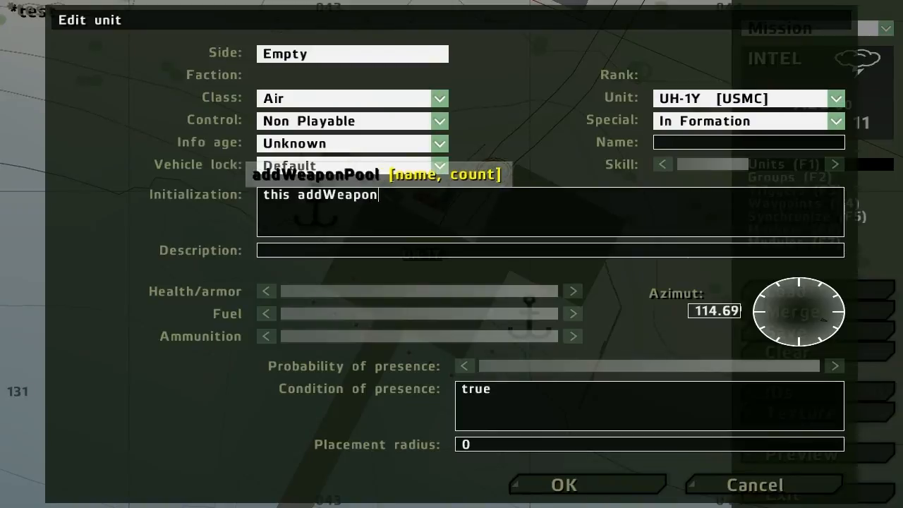
pyautogui.write('Carg')
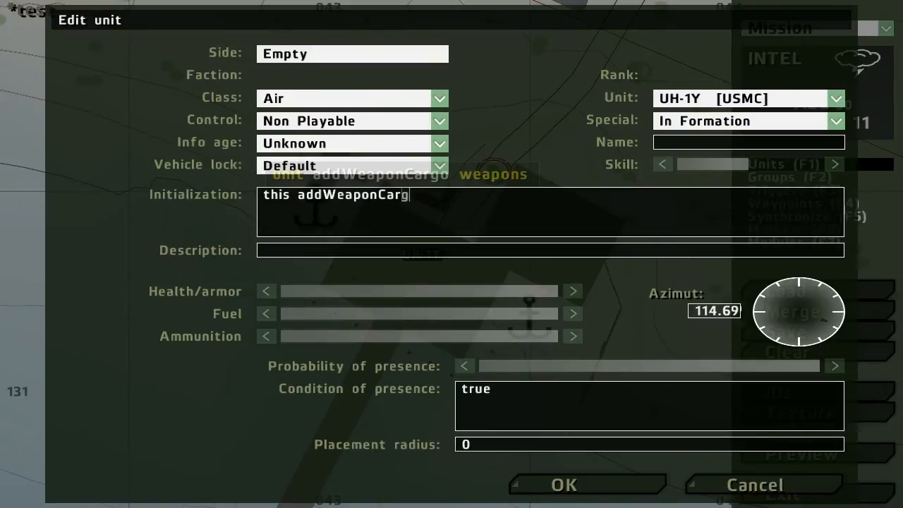
pyautogui.write('o')
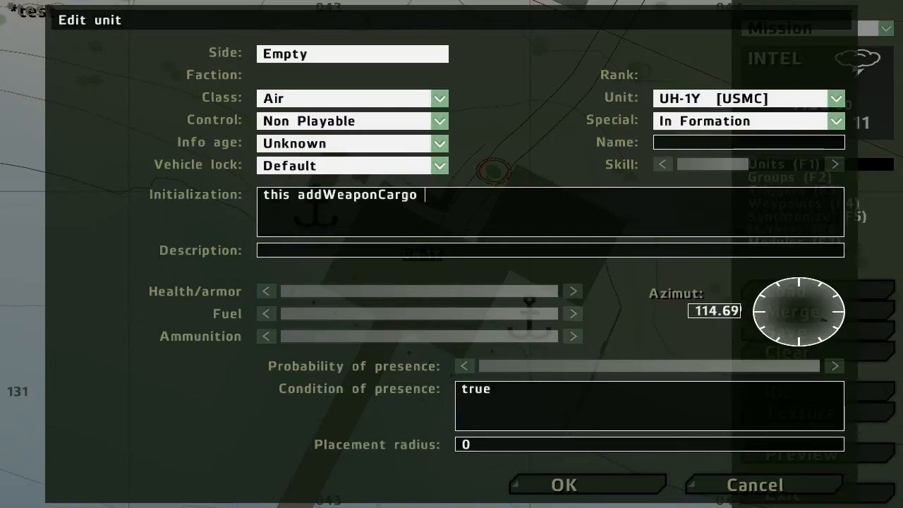
pyautogui.write('[')
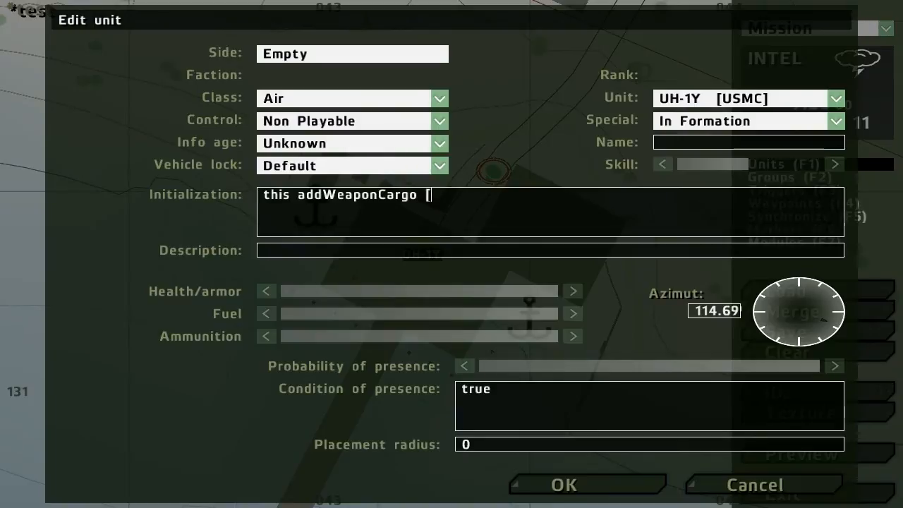
pyautogui.write('"')
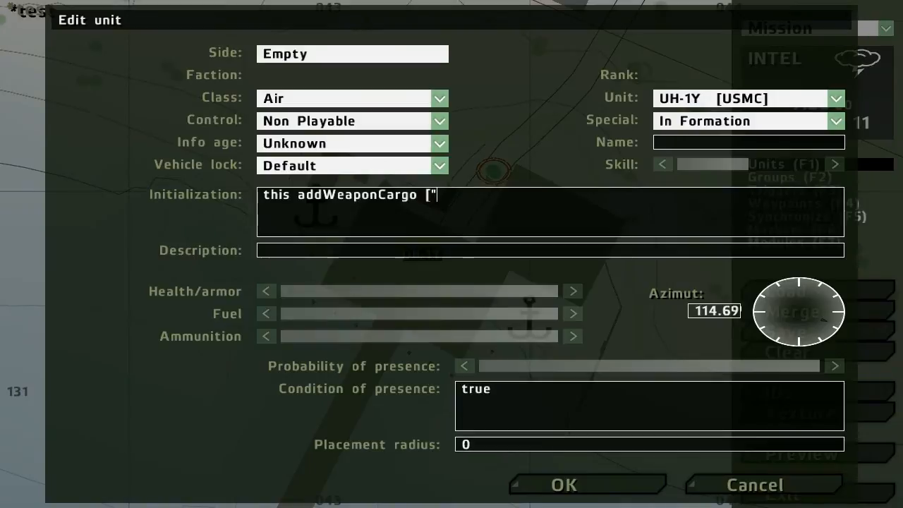
pyautogui.write('Jav')
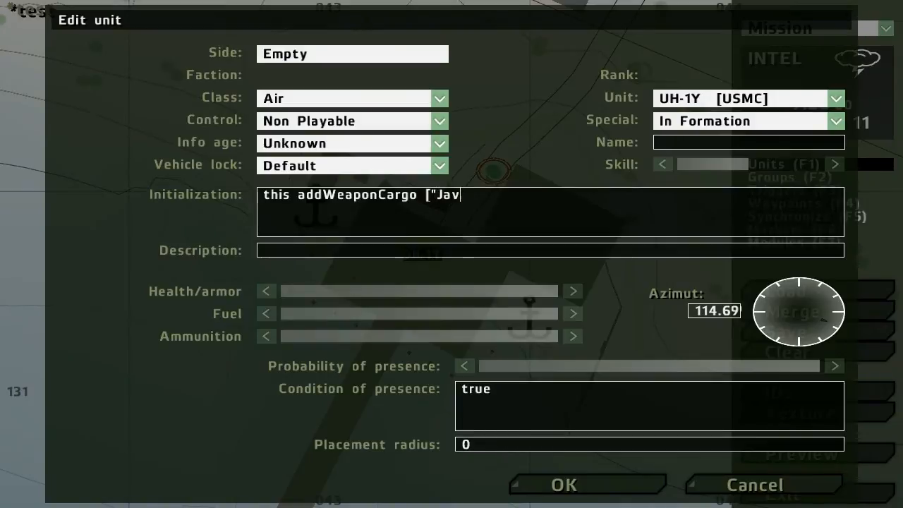
pyautogui.write('elin')
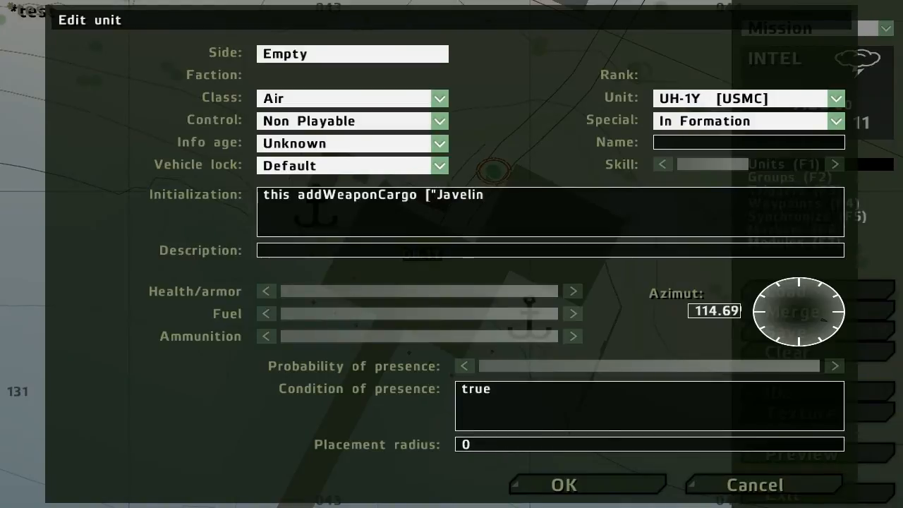
pyautogui.write('"')
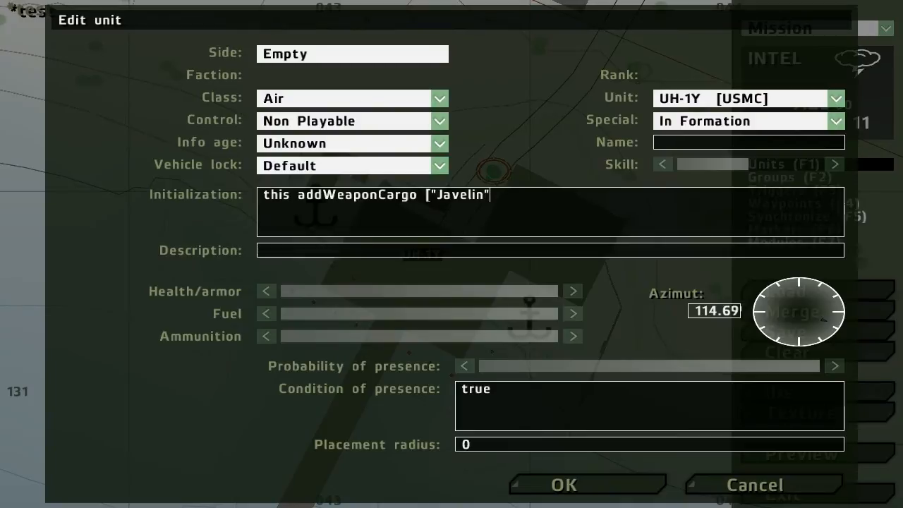
pyautogui.write(',')
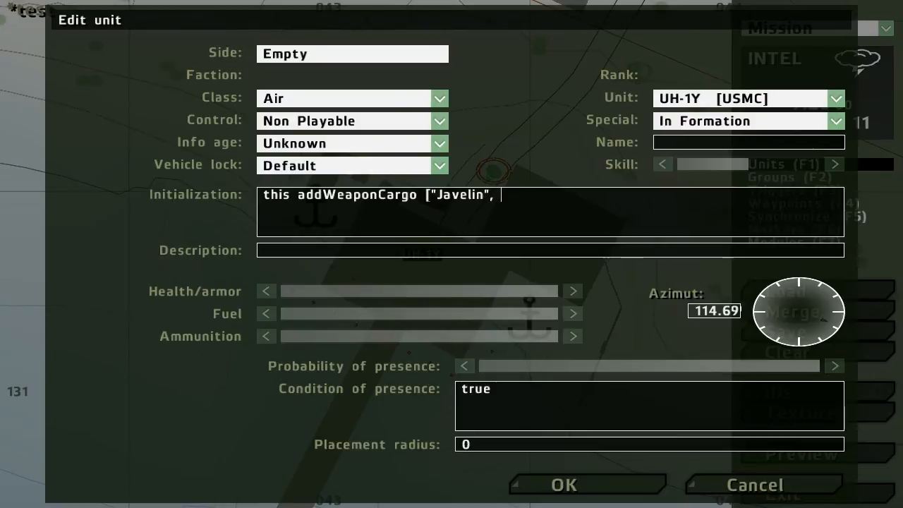
pyautogui.write('2')
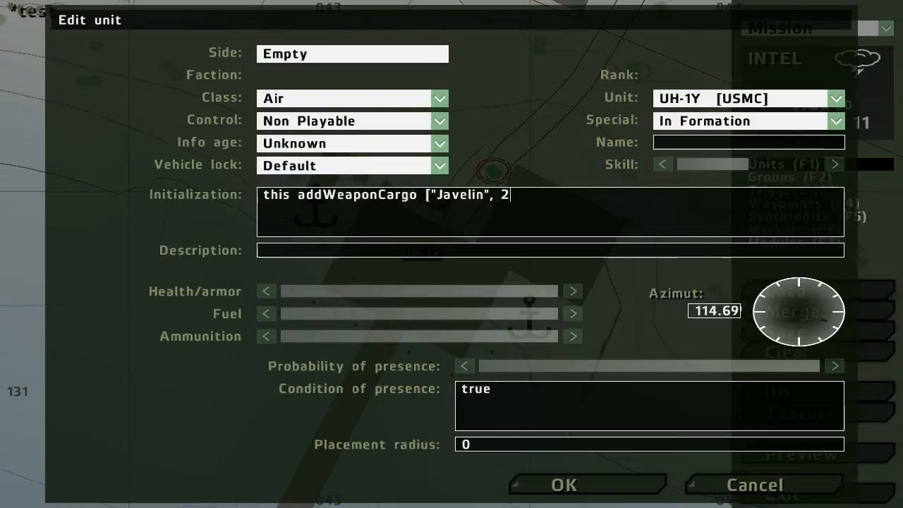
pyautogui.write(']')
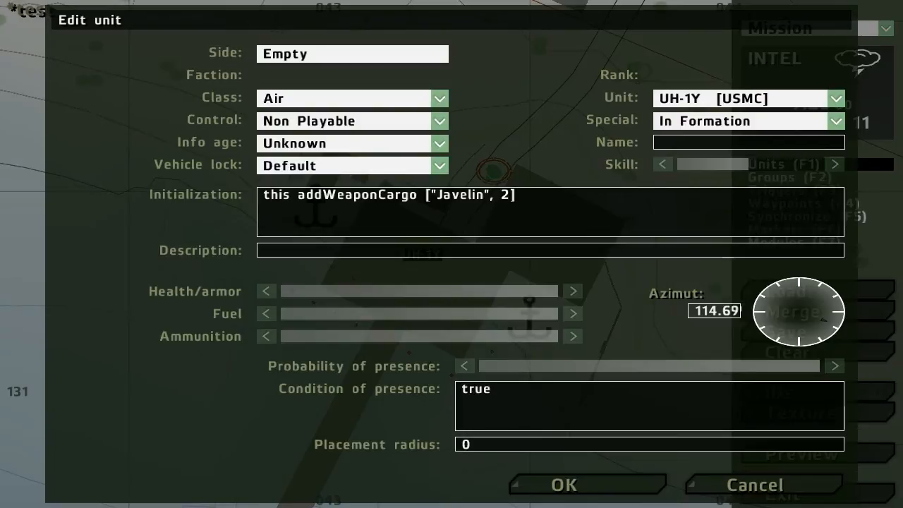
pyautogui.write(';')
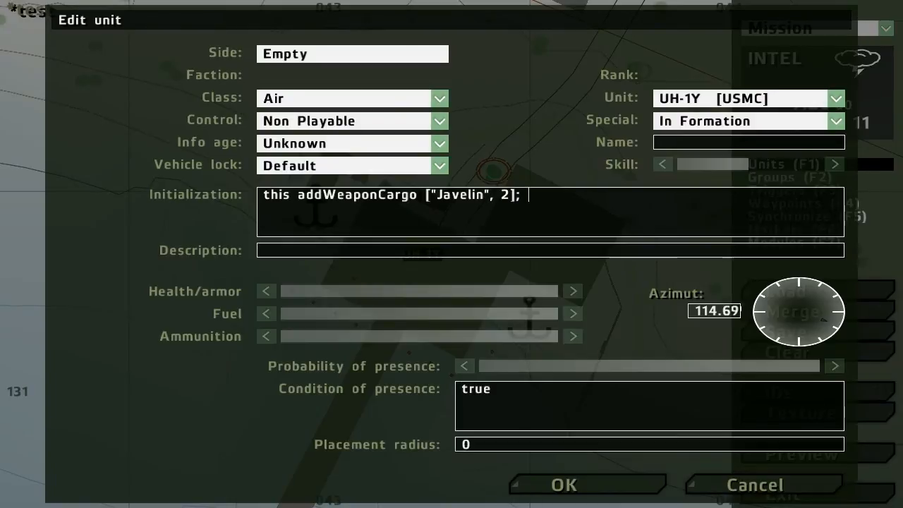
# Step: Append this addMagazineCargo ["Javelin", 5]; to the init line and confirm the unit dialog
pyautogui.write('this a')
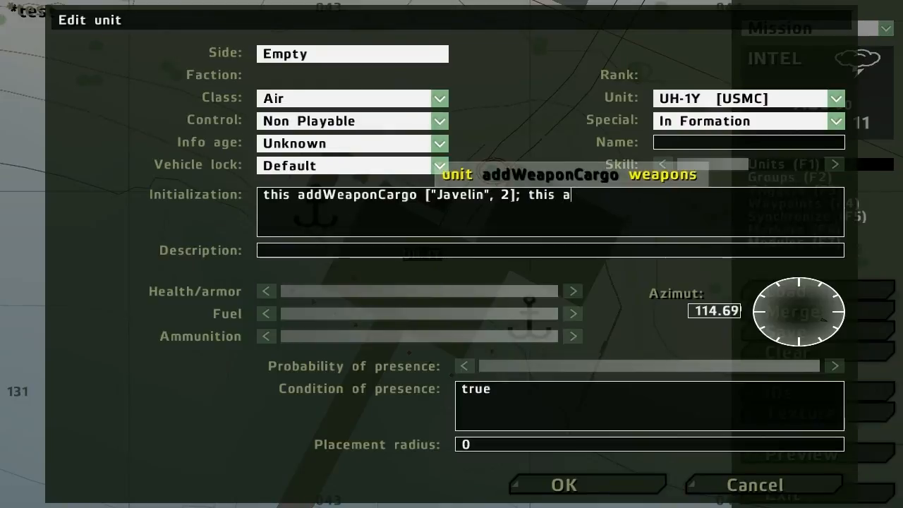
pyautogui.write('ddWe')
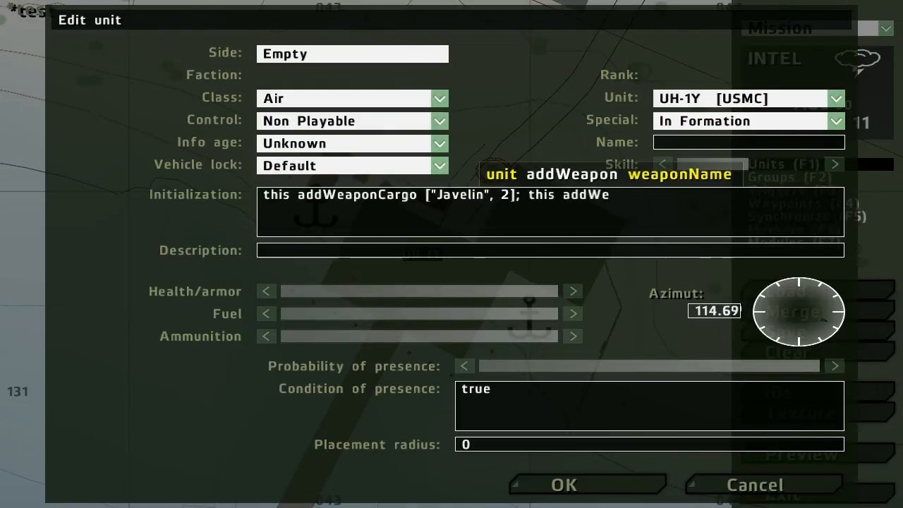
pyautogui.write('addMagazin')
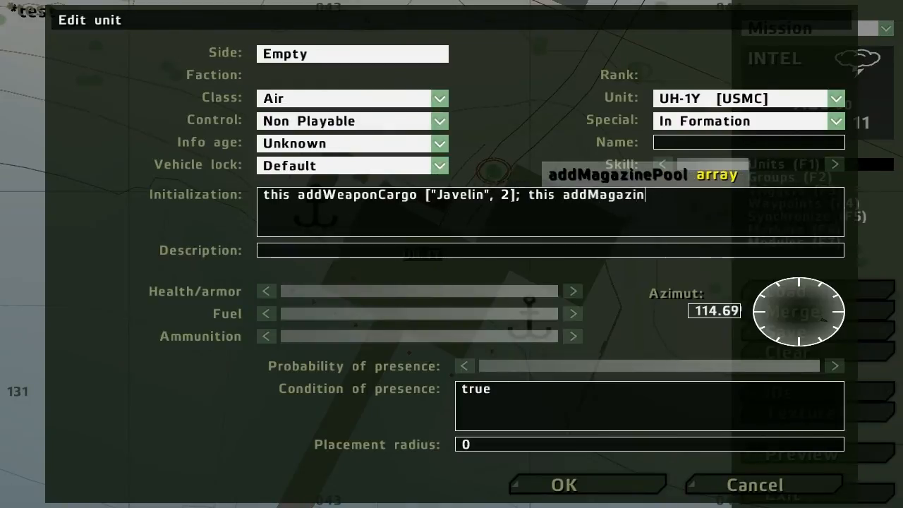
pyautogui.write('C')
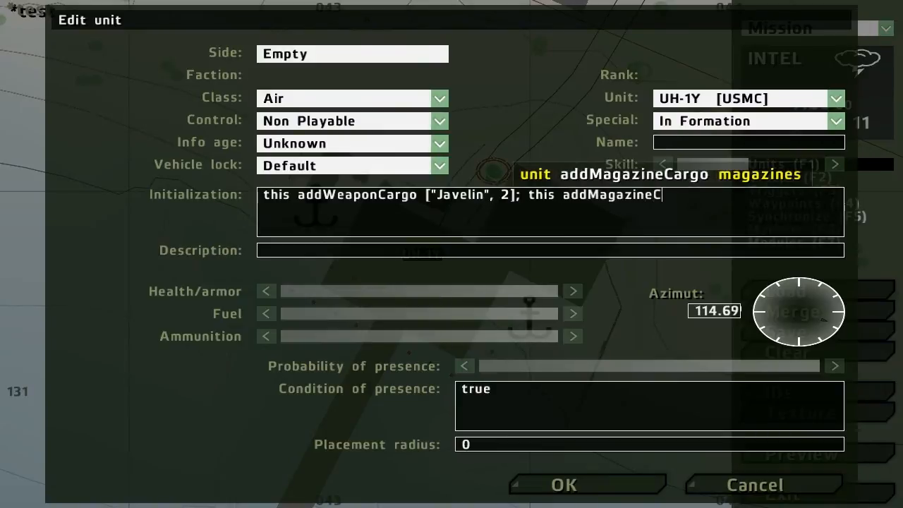
pyautogui.write('argo')
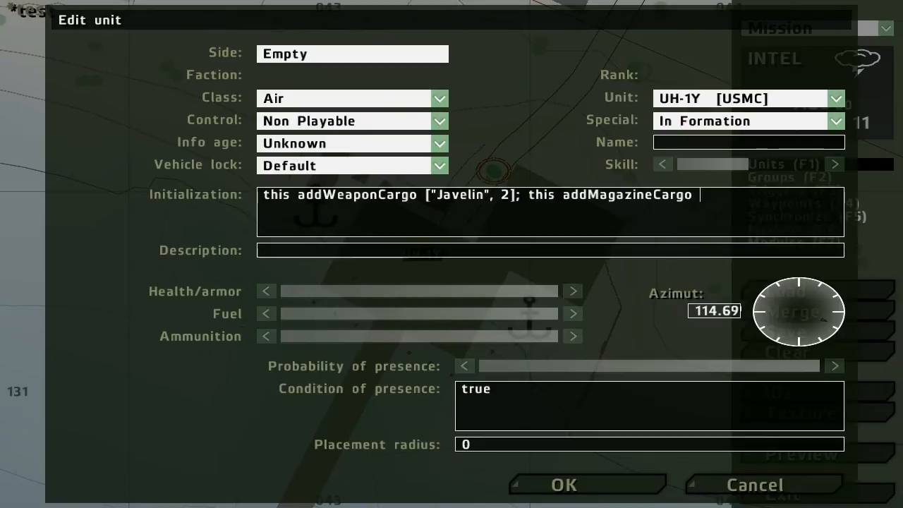
pyautogui.write('["Javelin",')
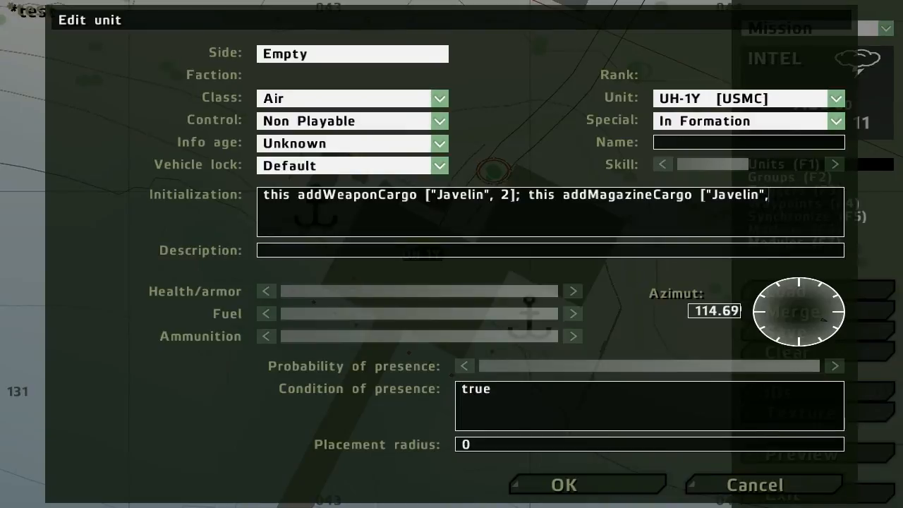
pyautogui.write('5')
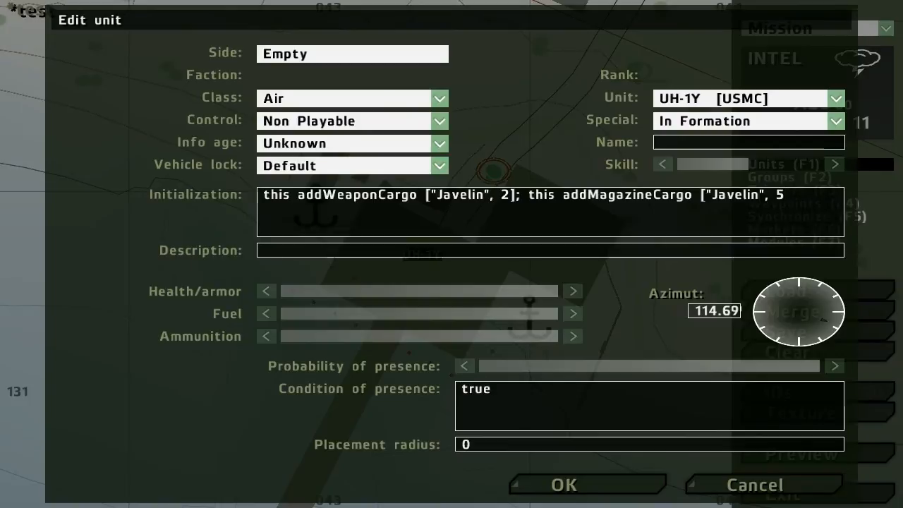
pyautogui.write('];')
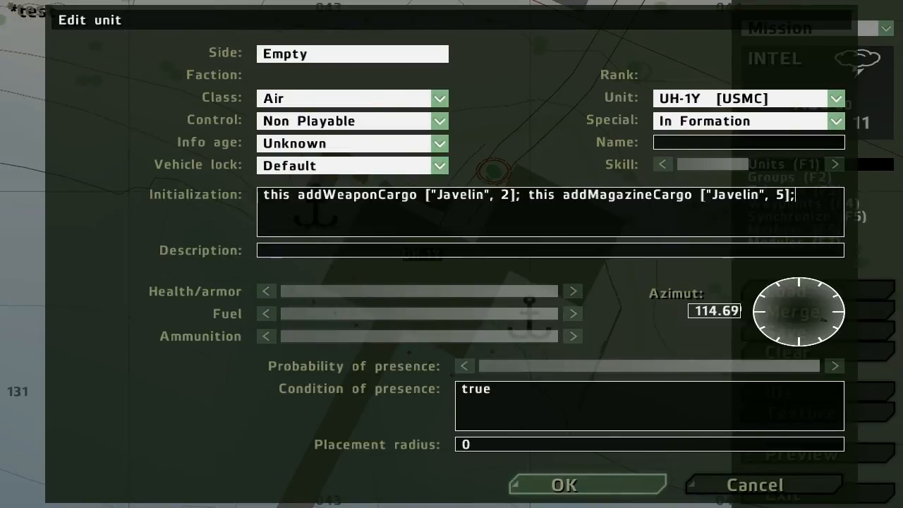
pyautogui.click(562, 485)
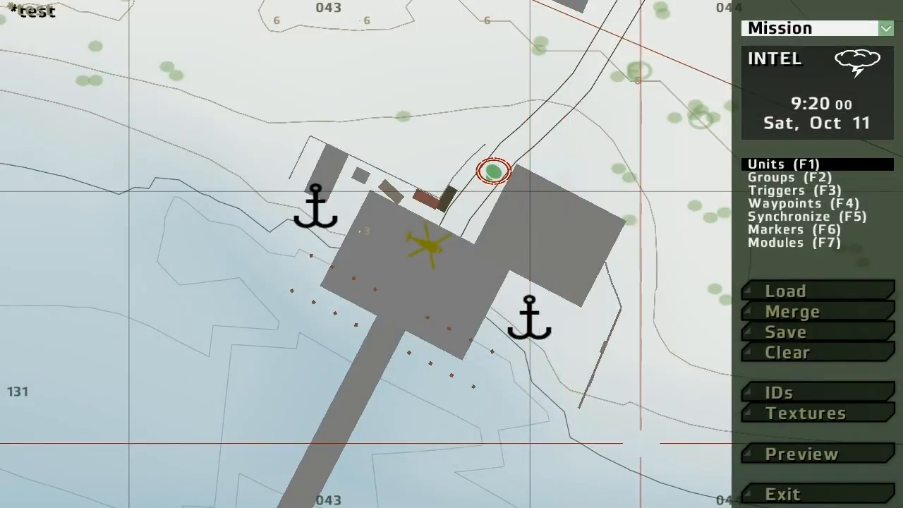
# Step: Preview the mission, confirming Multiplayer Setup and continuing past the briefing
pyautogui.click(802, 453)
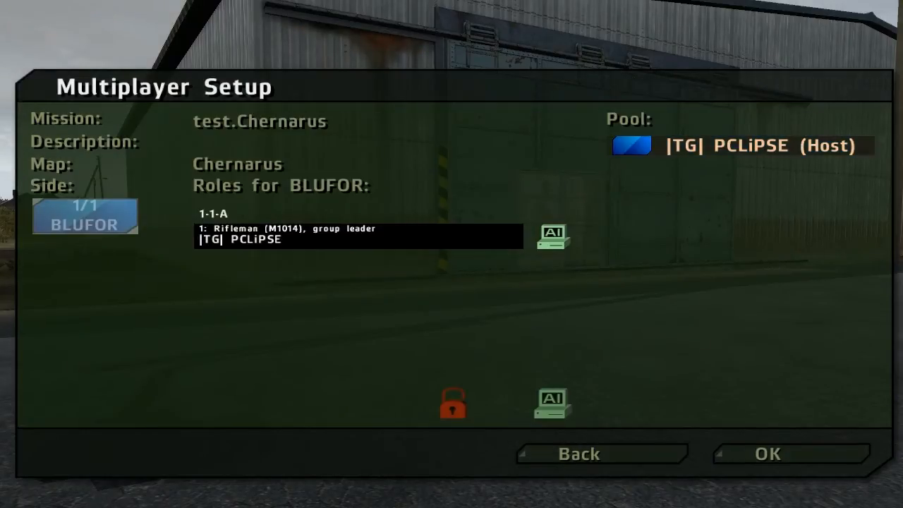
pyautogui.click(768, 454)
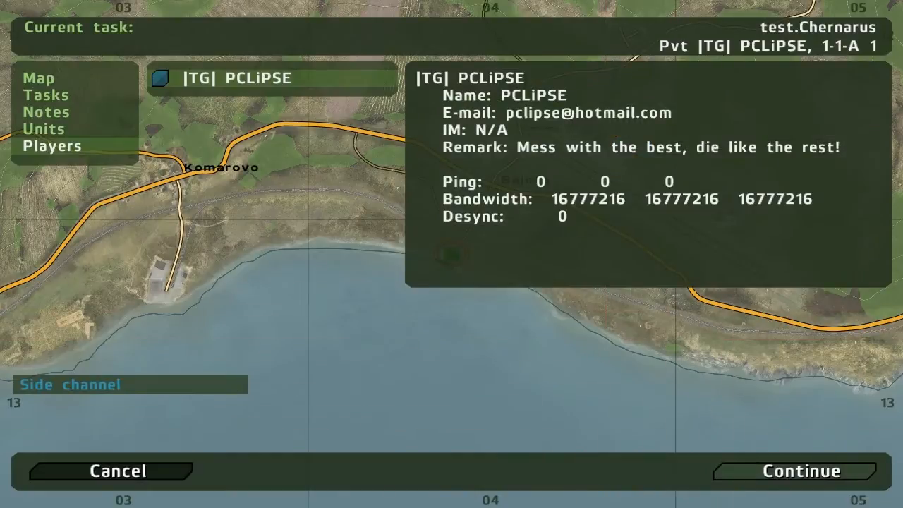
pyautogui.click(802, 471)
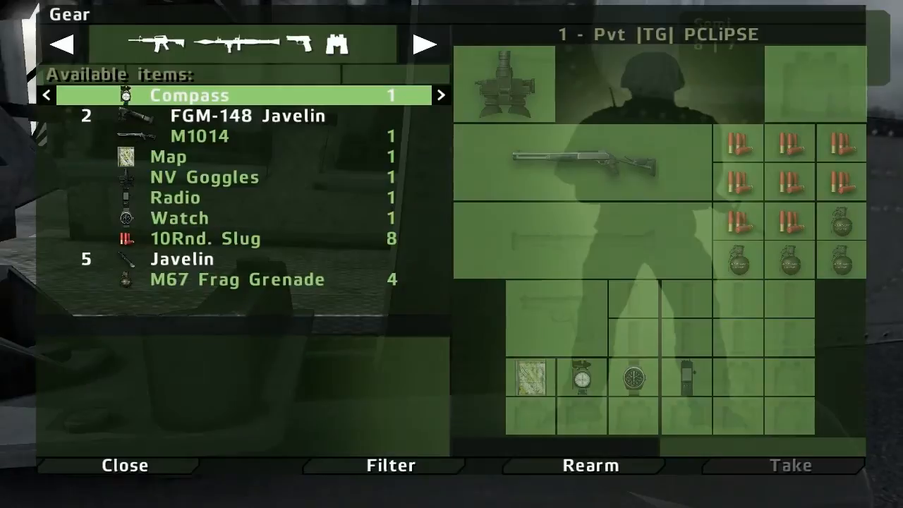
# Step: Take an FGM-148 Javelin launcher and a Javelin missile from the UH-1Y cargo, then close gear
pyautogui.click(247, 116)
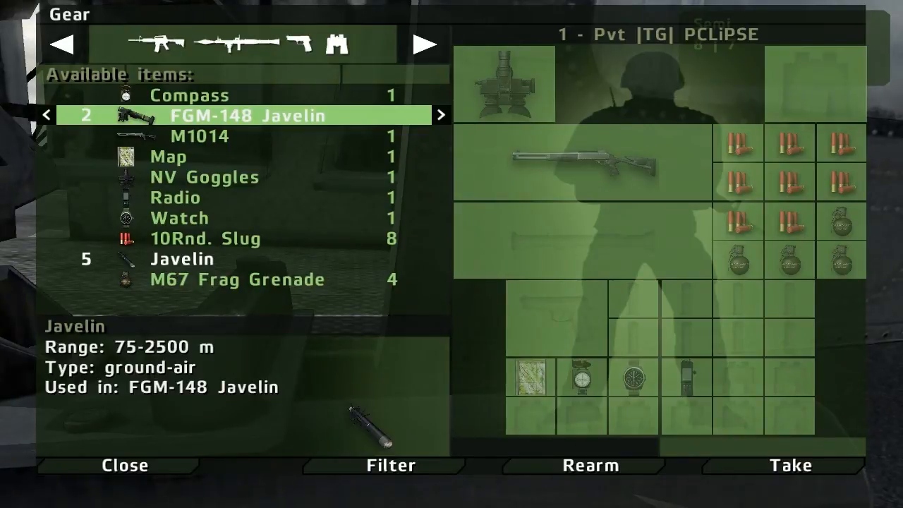
pyautogui.click(790, 466)
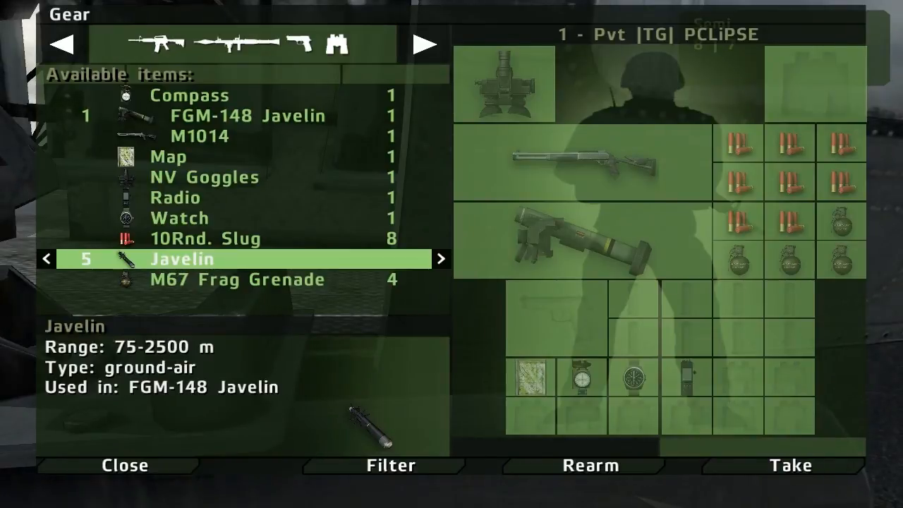
pyautogui.click(790, 465)
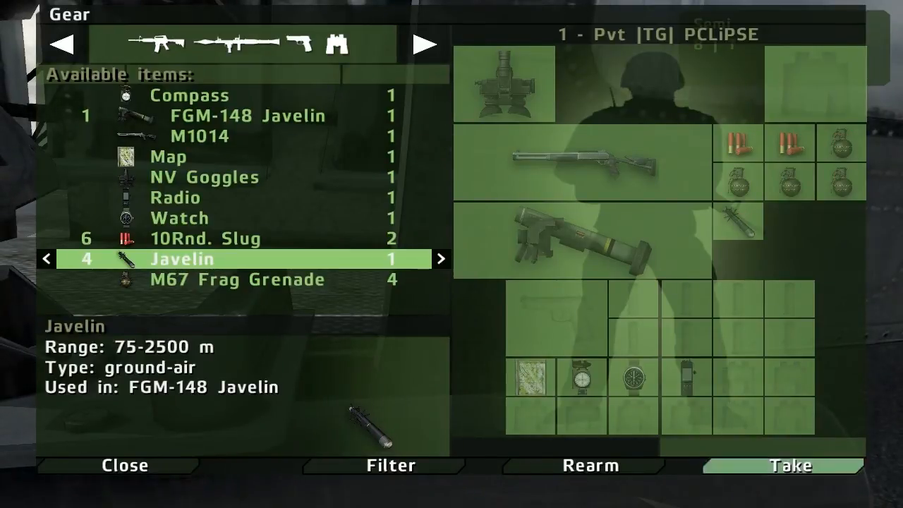
pyautogui.moveTo(124, 466)
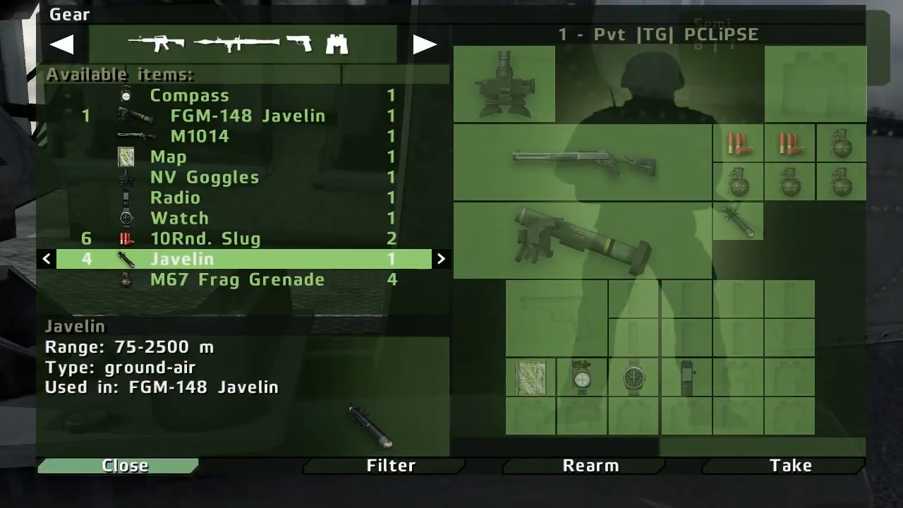
pyautogui.click(124, 465)
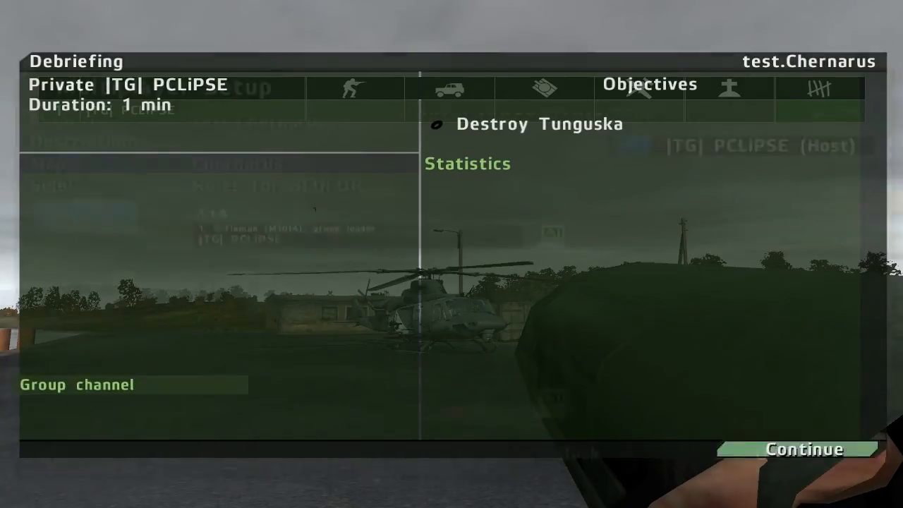
# Step: Leave the debriefing, zoom to the pier and edit the Rifleman (M1014) player unit
pyautogui.click(805, 448)
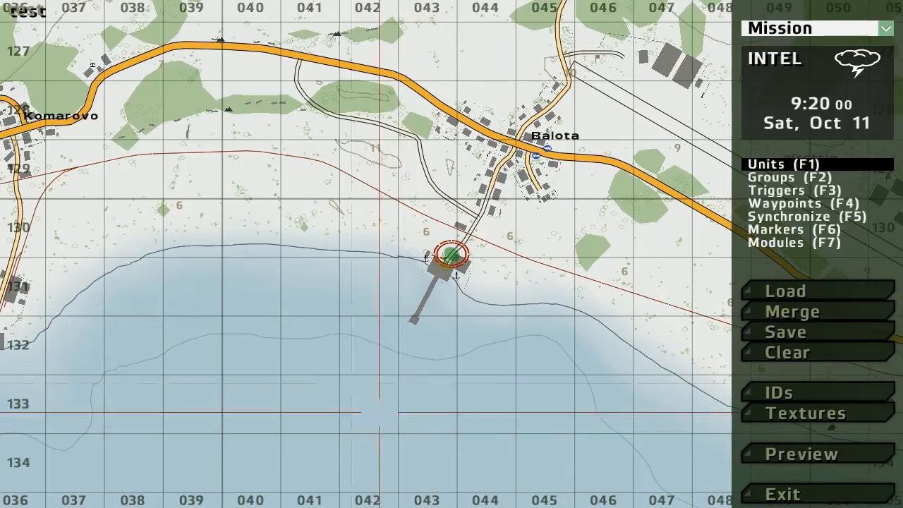
pyautogui.scroll(3)
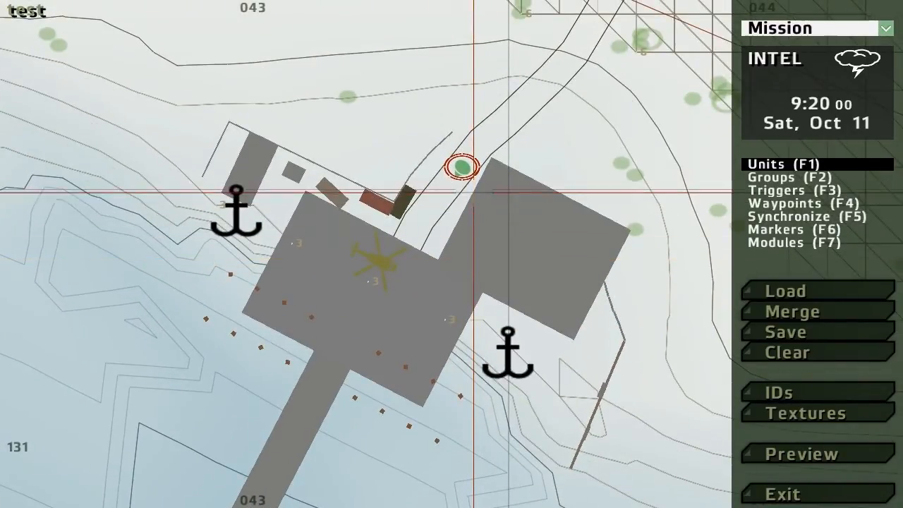
pyautogui.moveTo(460, 167)
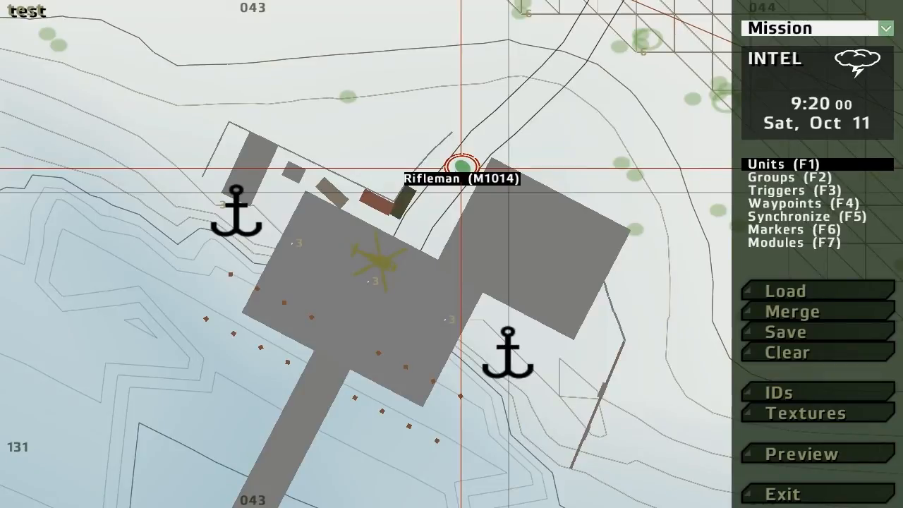
pyautogui.doubleClick(463, 169)
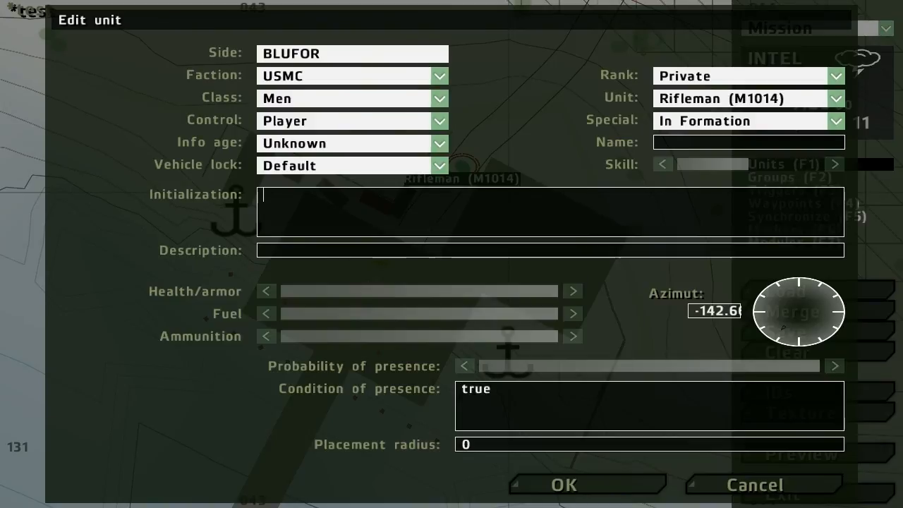
# Step: Begin the rifleman's initialization with "this removeWeapon"
pyautogui.write('this')
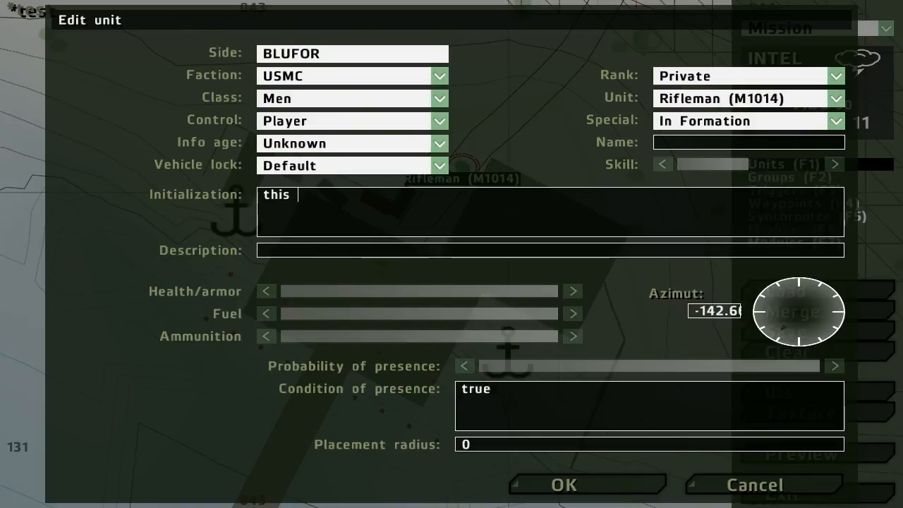
pyautogui.write('removeWeapon')
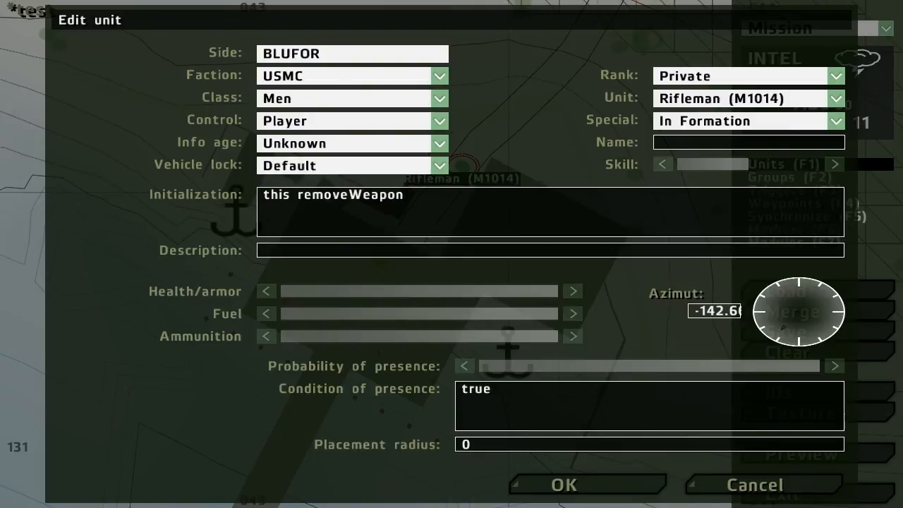
pyautogui.click(406, 195)
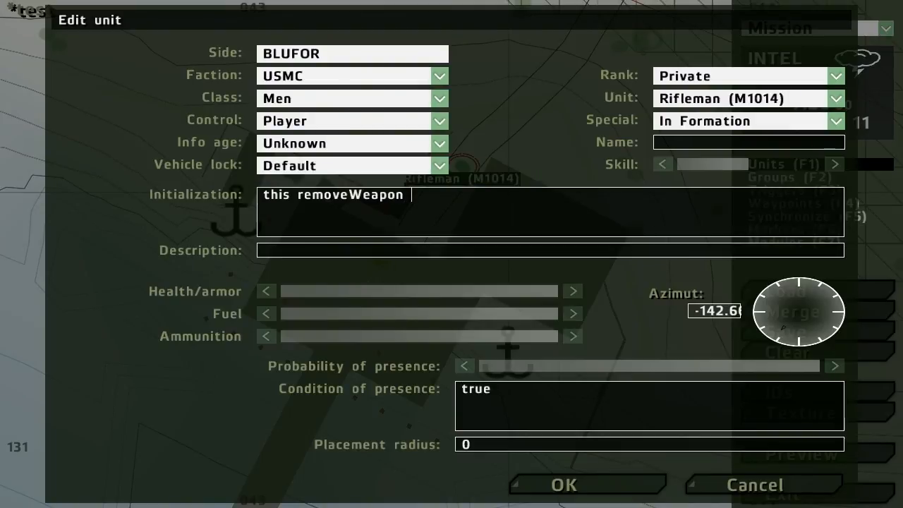